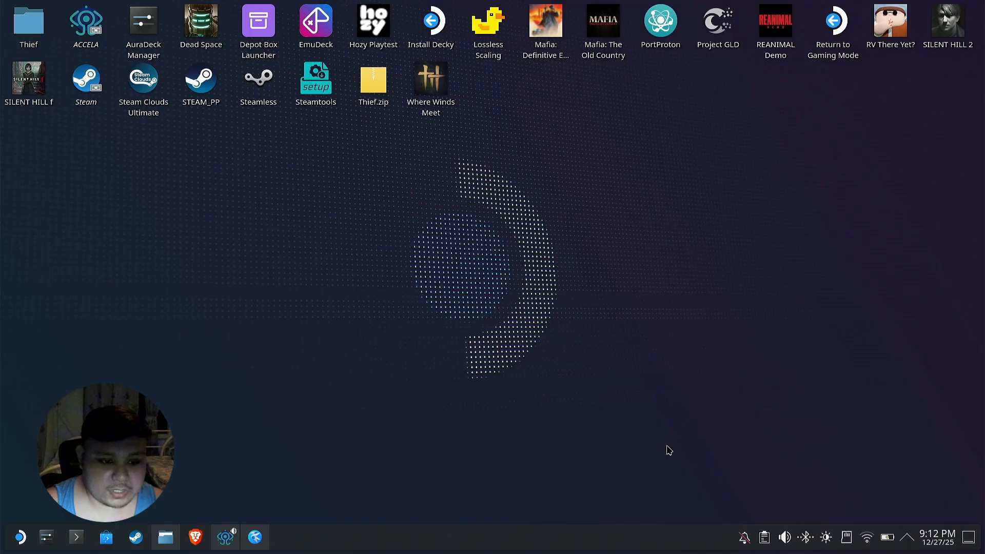
mouse_move(479, 422)
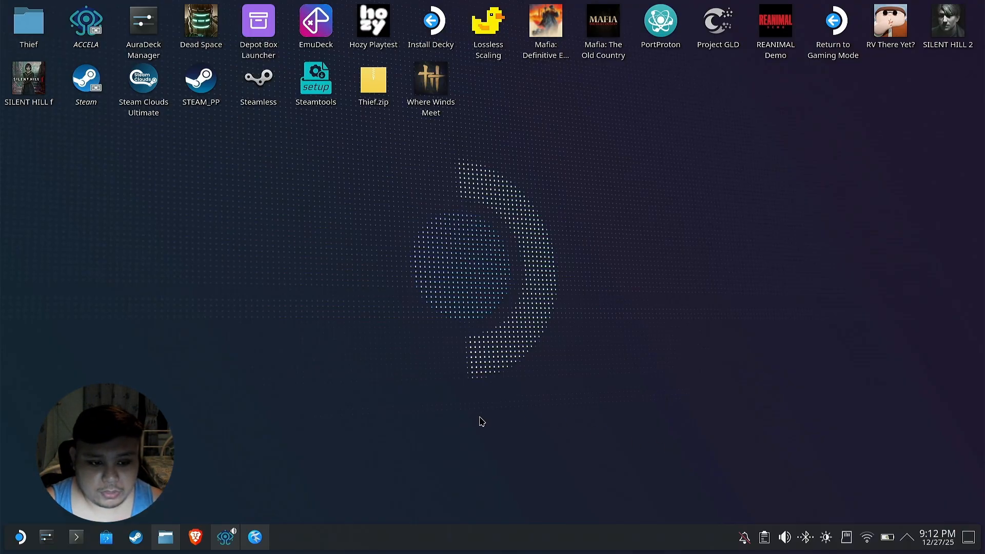
mouse_move(430, 416)
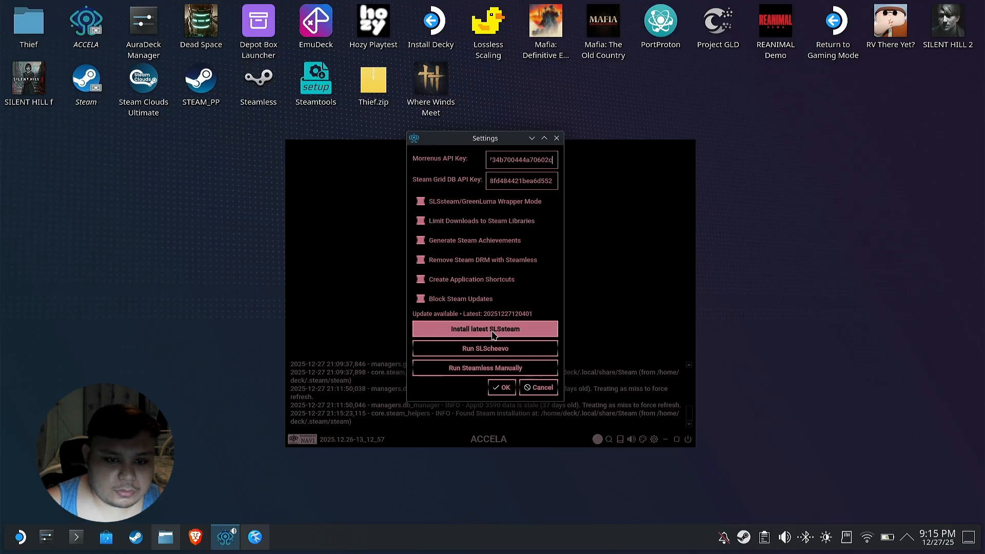
Install the latest SLSsteam release from ACCELA Settings and acknowledge the completion notice.
left_click(485, 329)
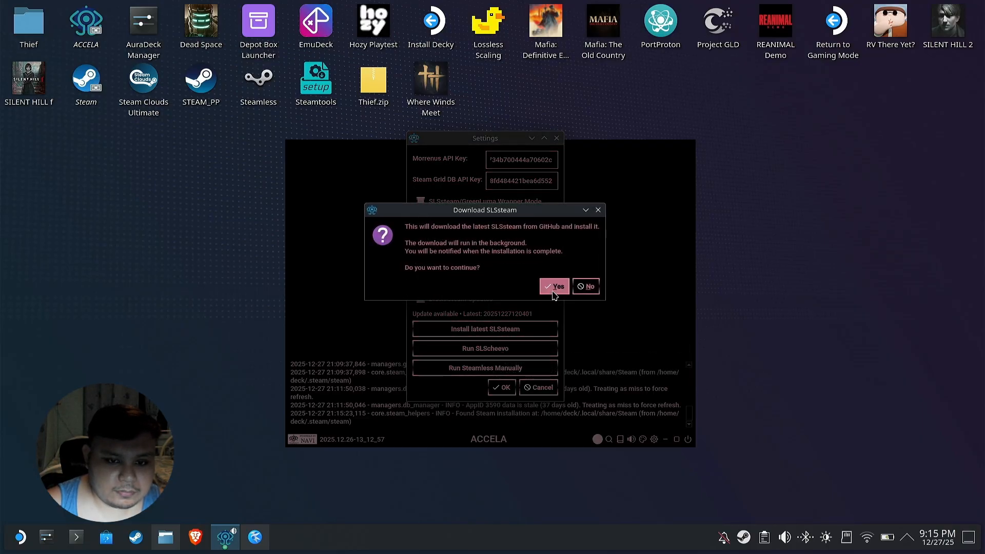
left_click(554, 286)
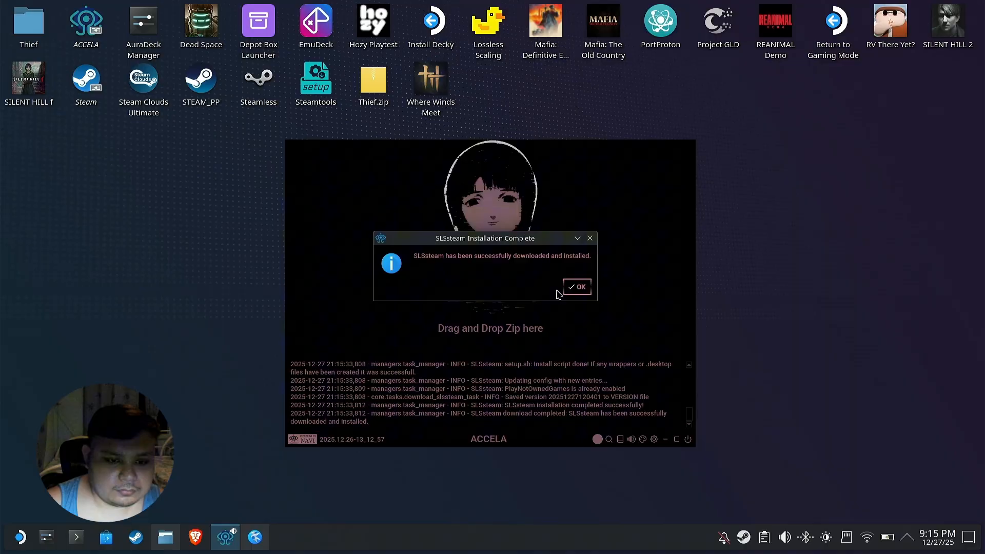
left_click(577, 287)
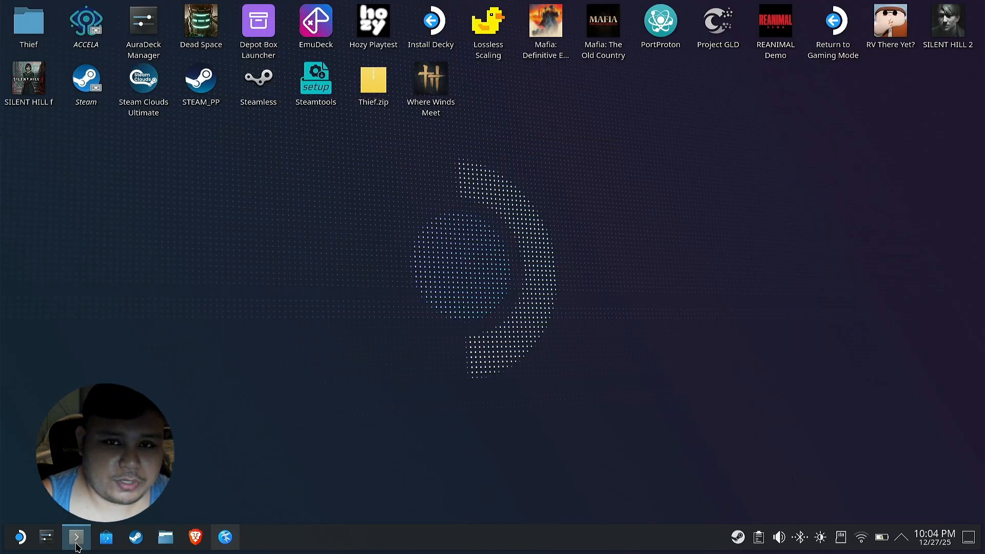
In a new Konsole terminal, enter 'sudo steamos-readonly disable' to lift read-only protection.
left_click(75, 537)
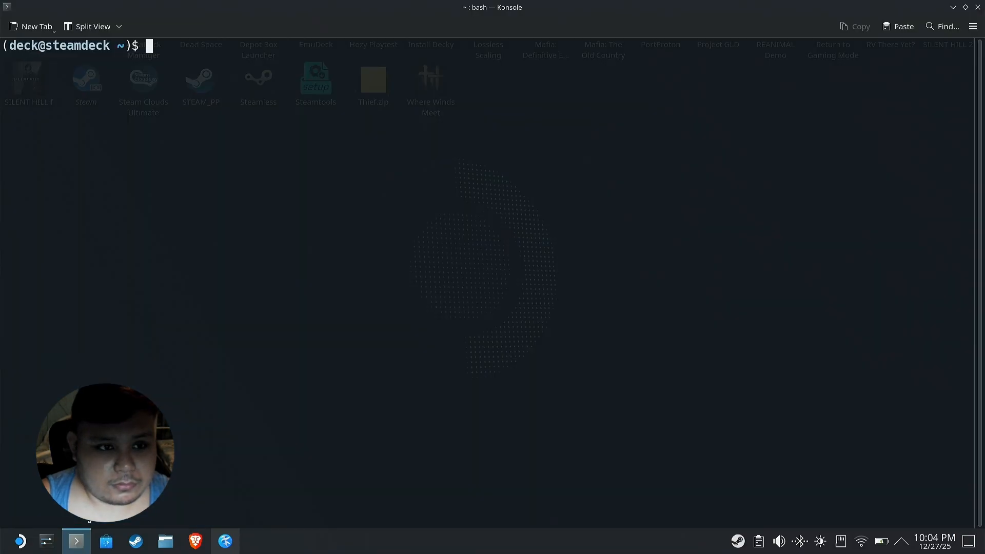
type("sudo s")
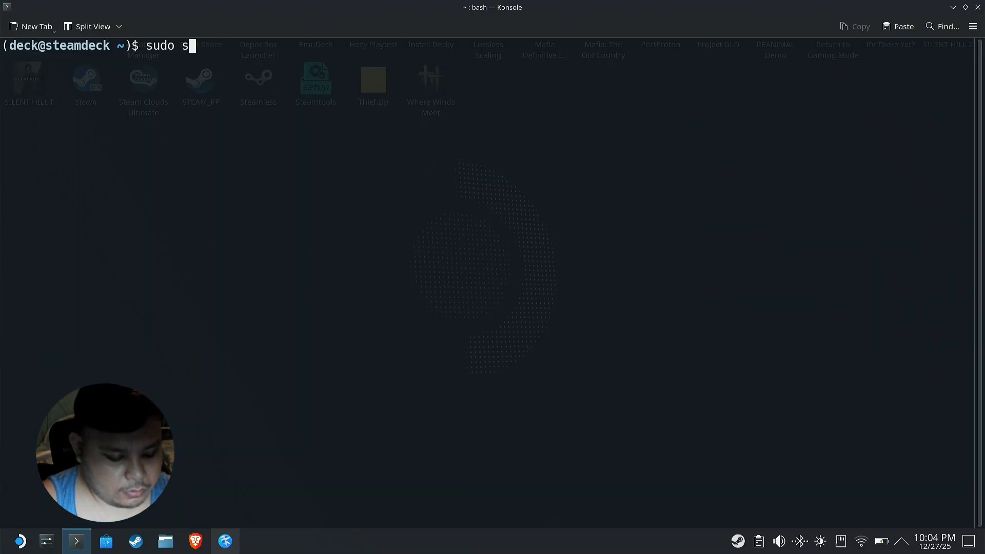
type("teamos")
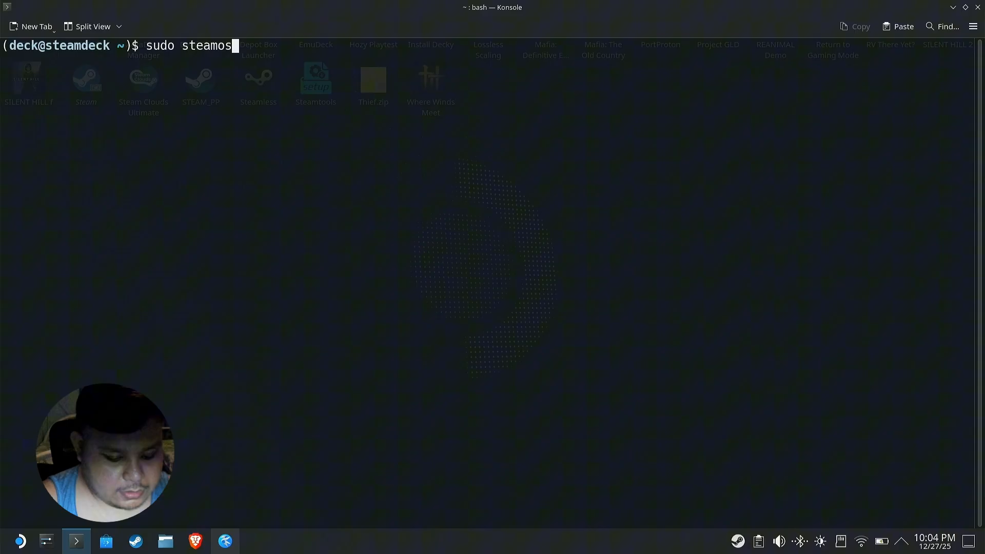
type("-readonly fis")
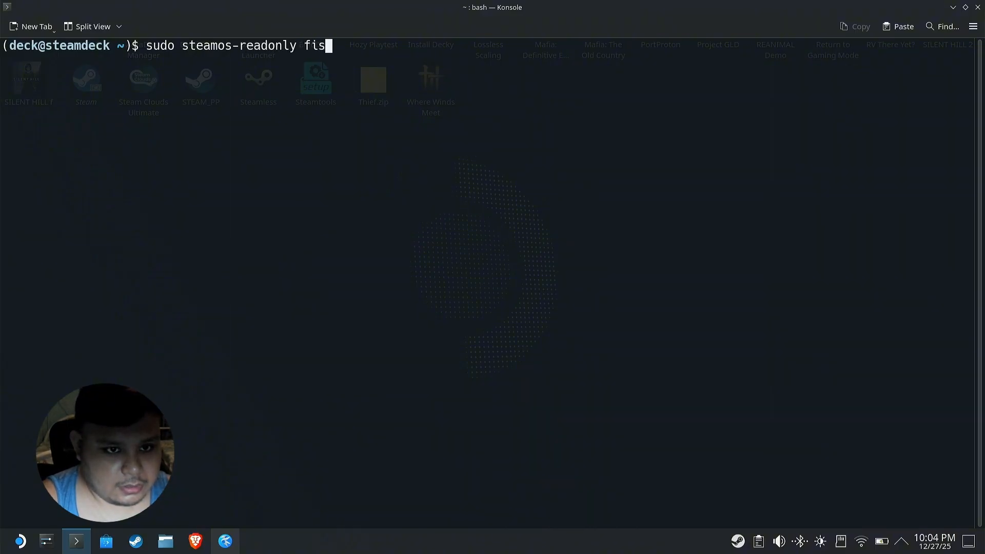
type("disable")
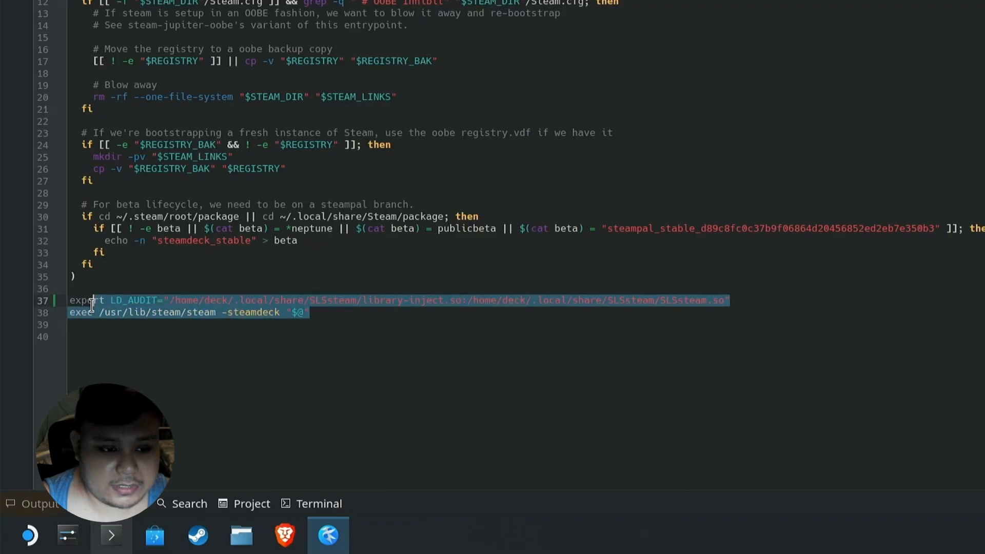
Finish the LD_AUDIT export edit above the Steam exec line in steam-jupiter.
left_click(318, 313)
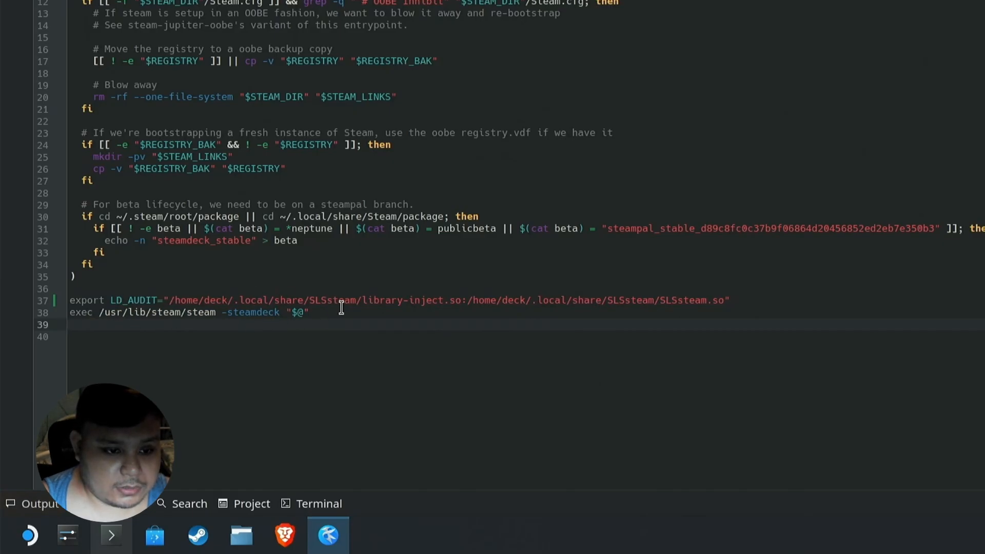
left_click(128, 43)
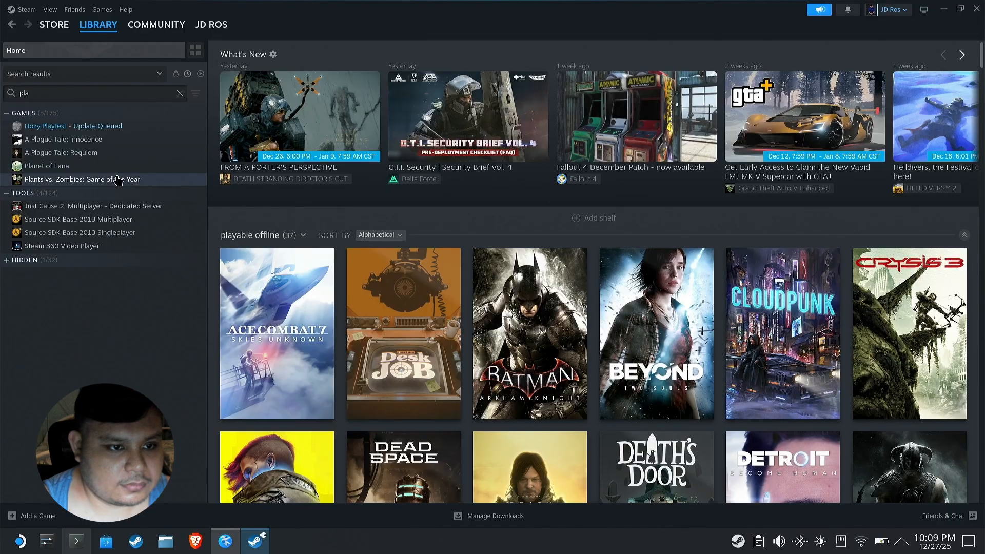
Launch Plants vs. Zombies: Game of the Year from its Steam library page.
left_click(84, 179)
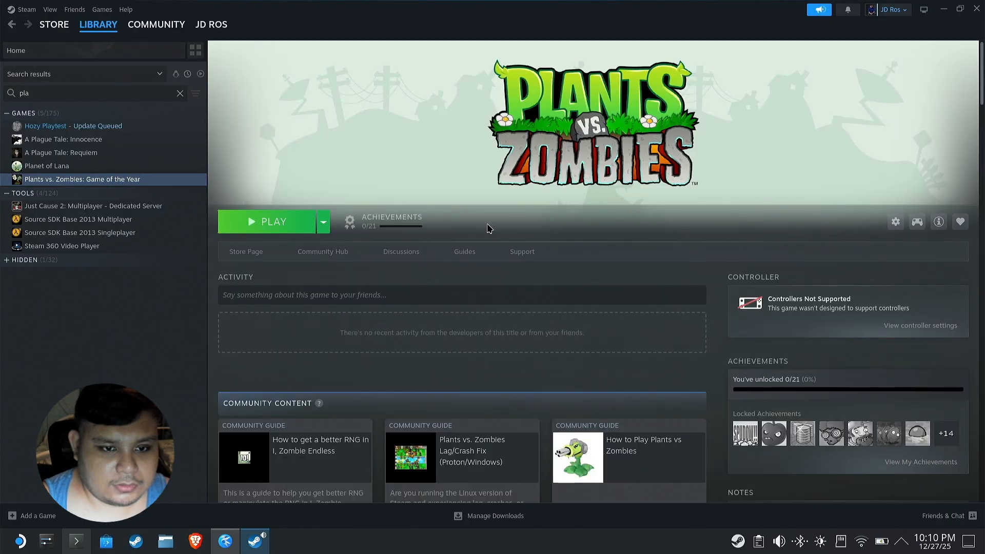
left_click(266, 222)
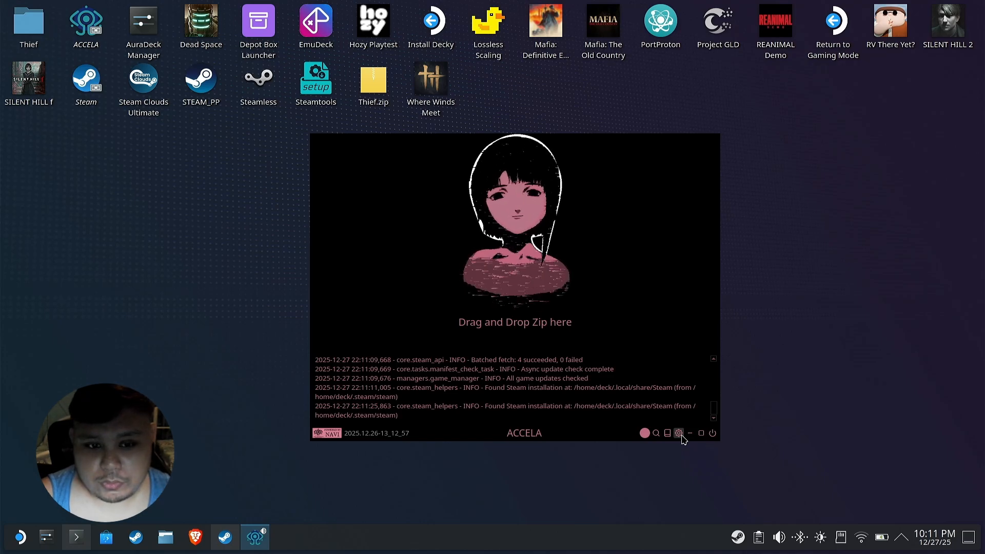
left_click(679, 433)
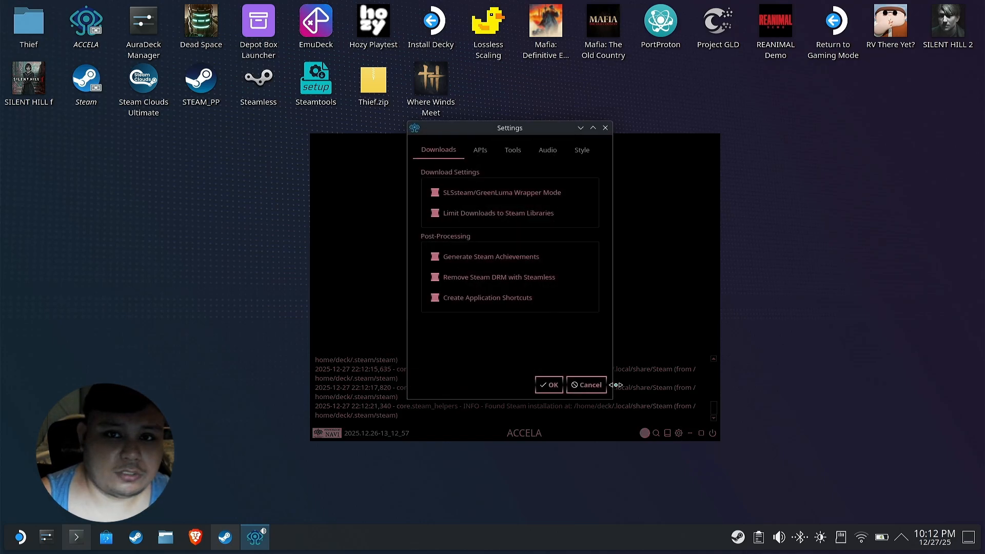
left_click(481, 150)
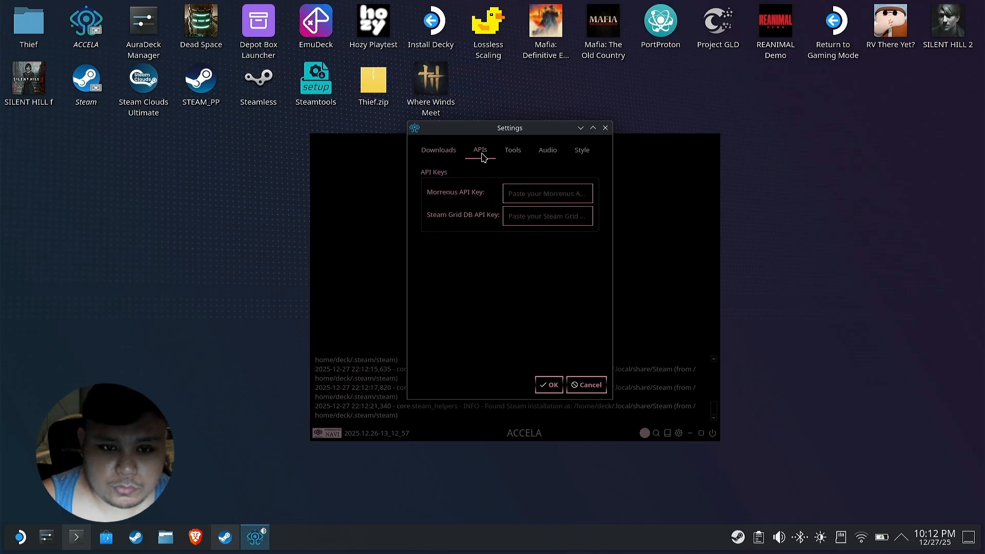
left_click(512, 150)
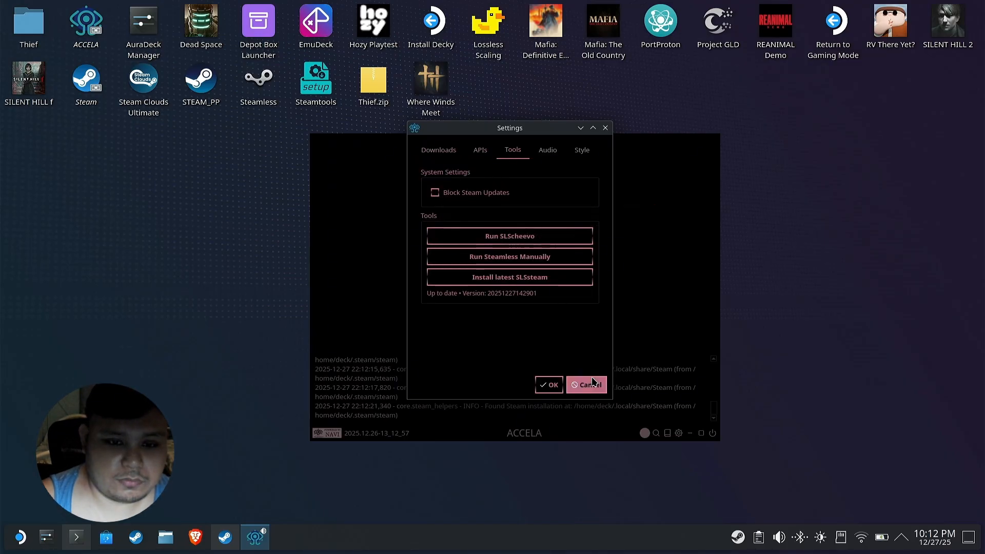
left_click(586, 385)
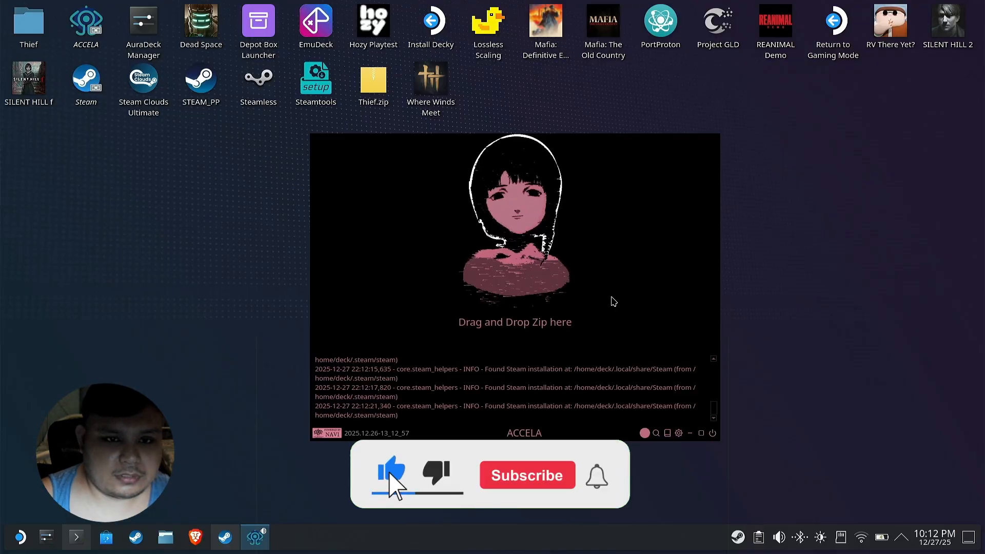
left_click(527, 475)
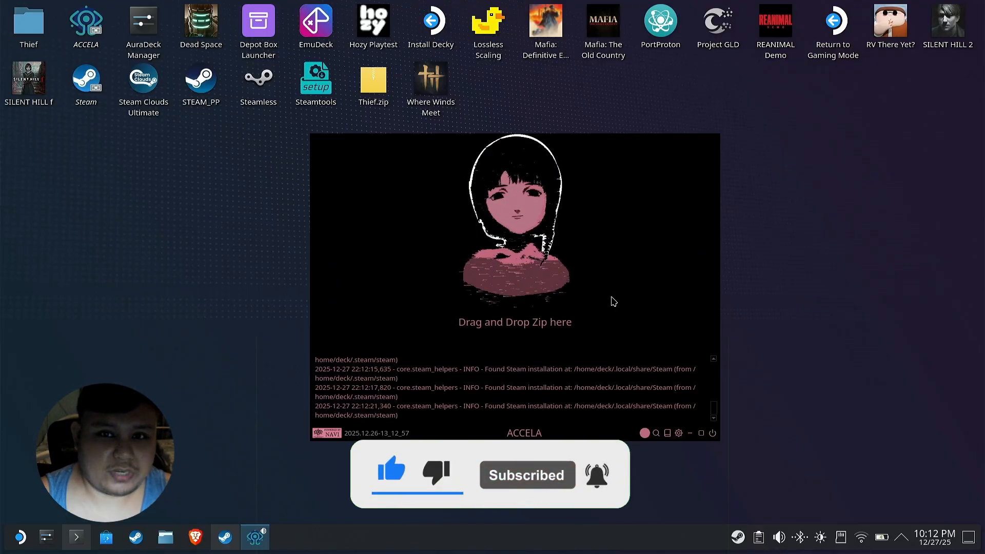